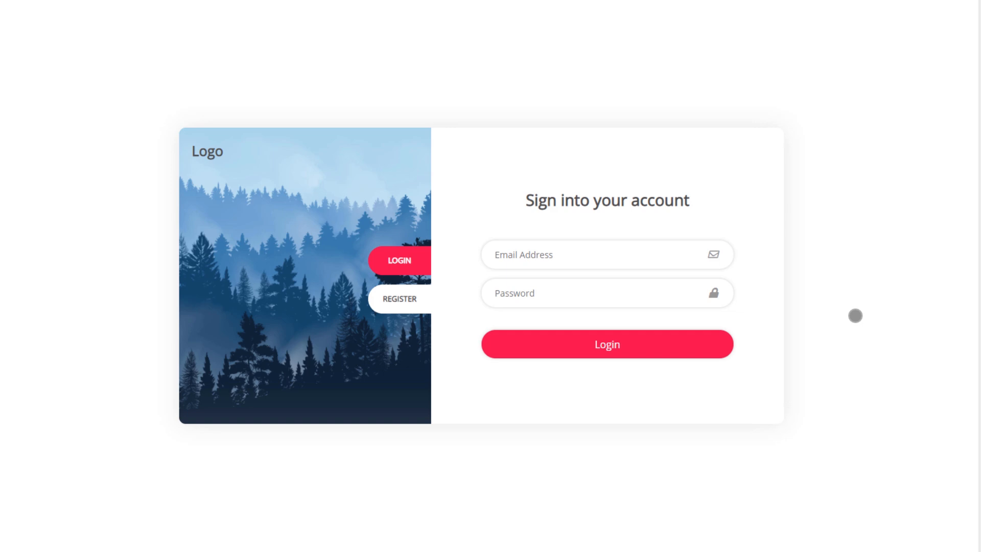
mouse_move(82, 244)
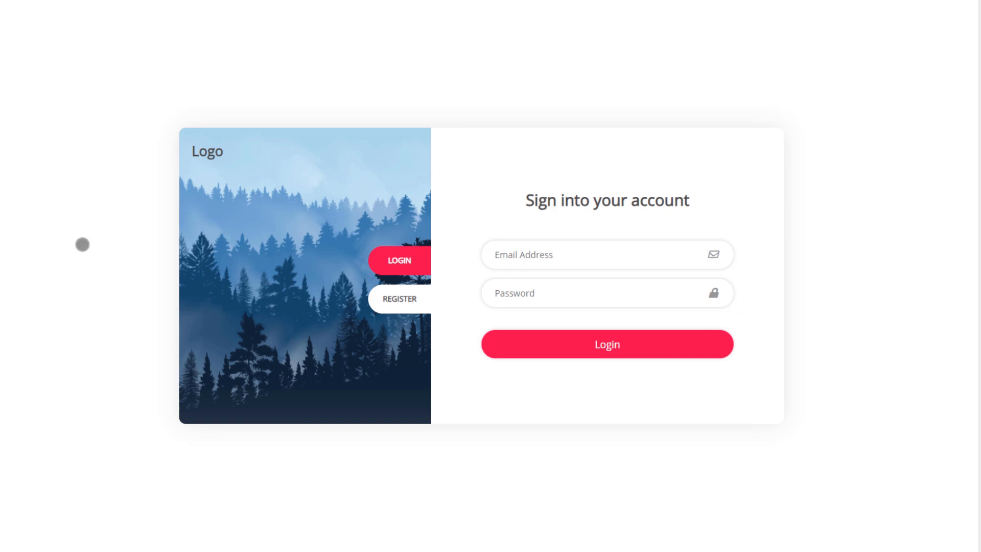
mouse_move(350, 444)
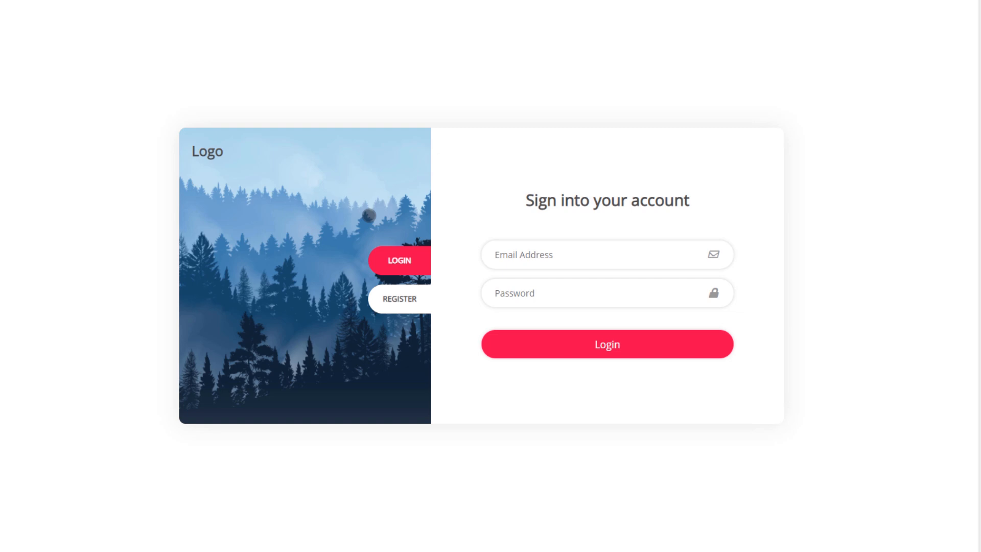
Step: Toggle between the LOGIN and REGISTER tabs, ending on the Create a new account form
left_click(400, 298)
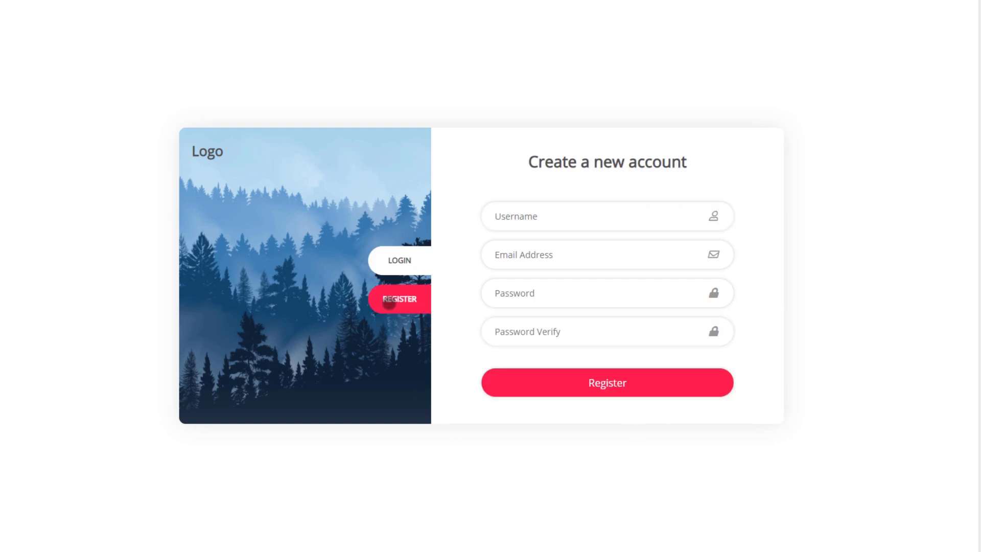
mouse_move(745, 380)
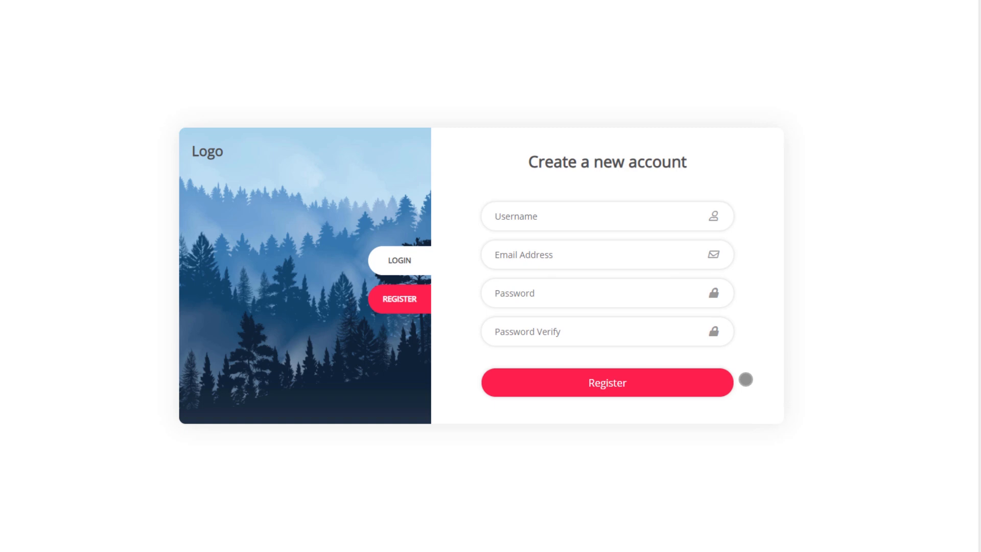
left_click(400, 261)
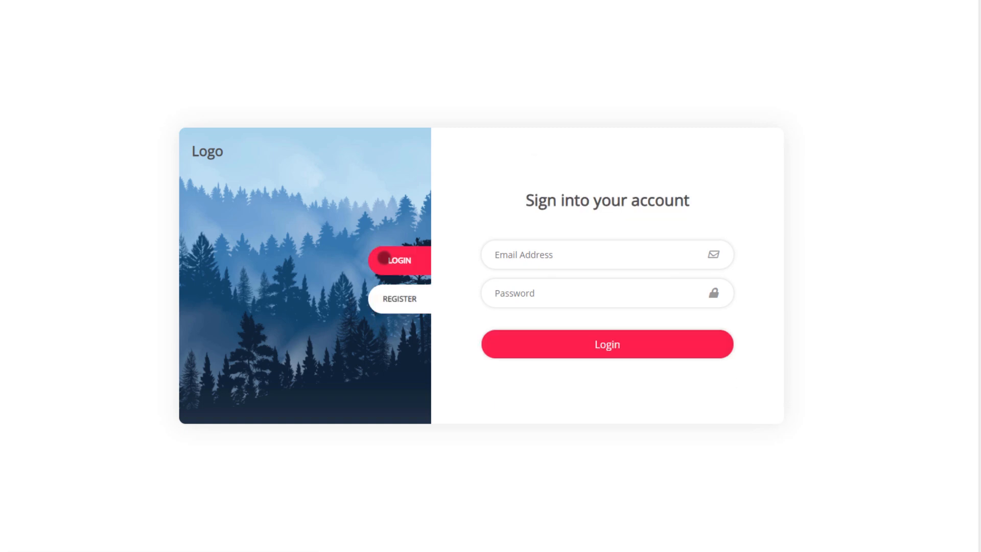
mouse_move(430, 333)
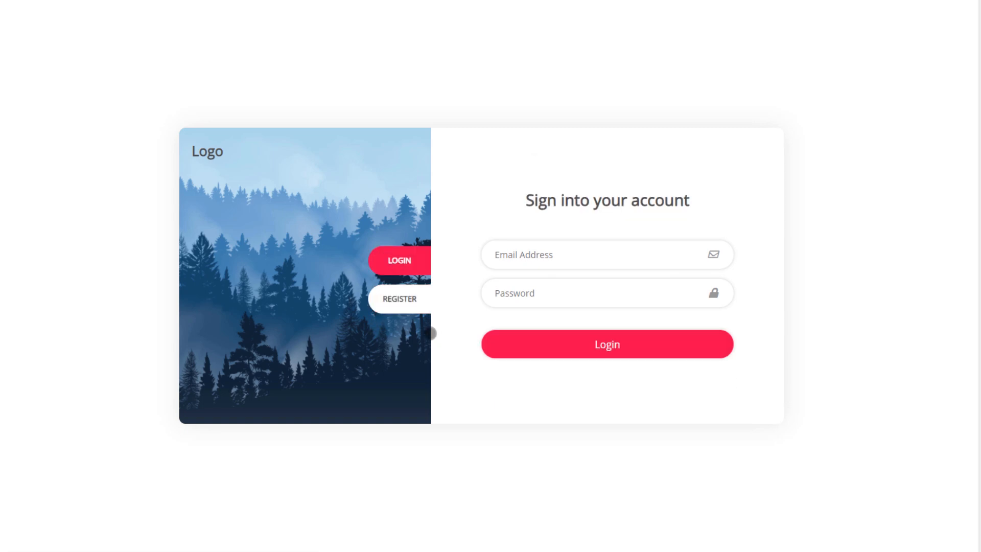
left_click(399, 298)
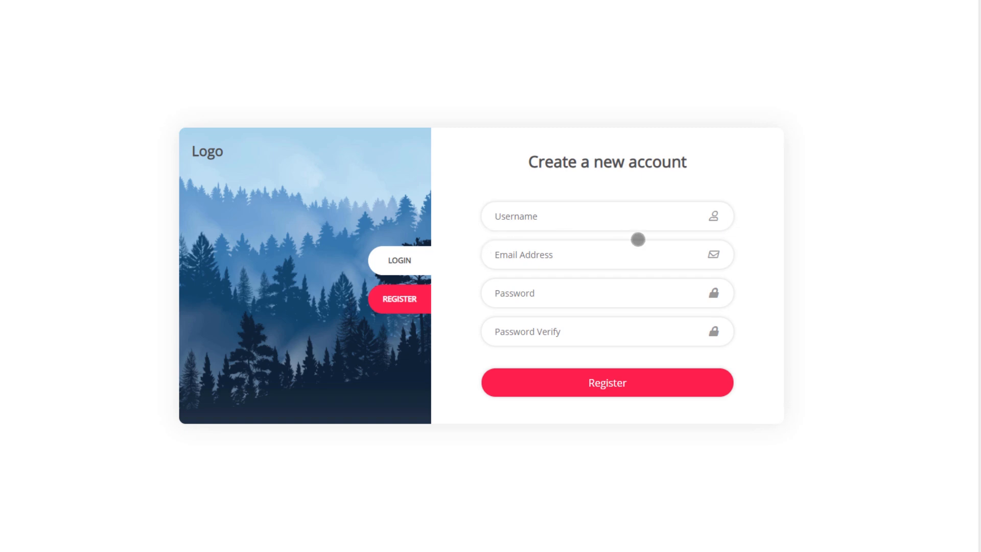
mouse_move(743, 366)
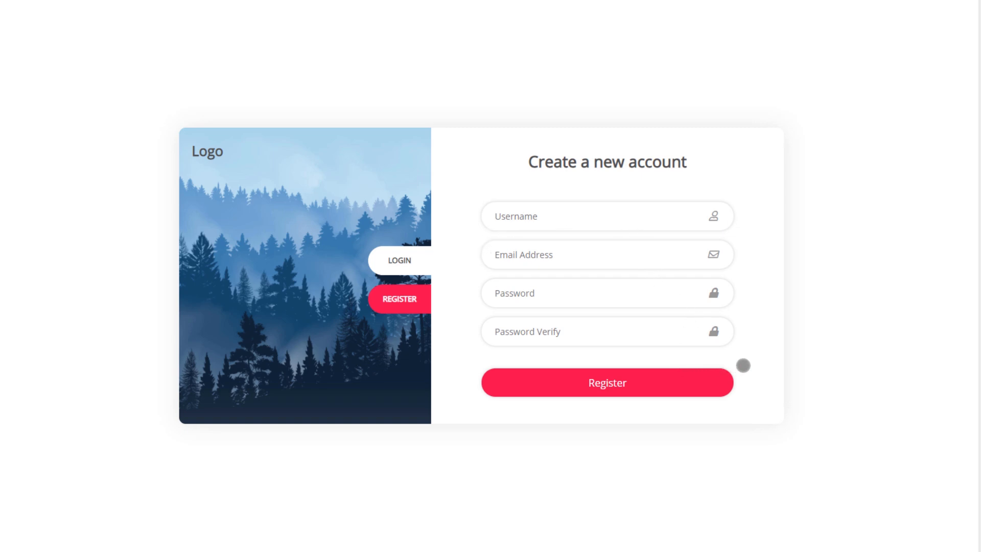
left_click(606, 215)
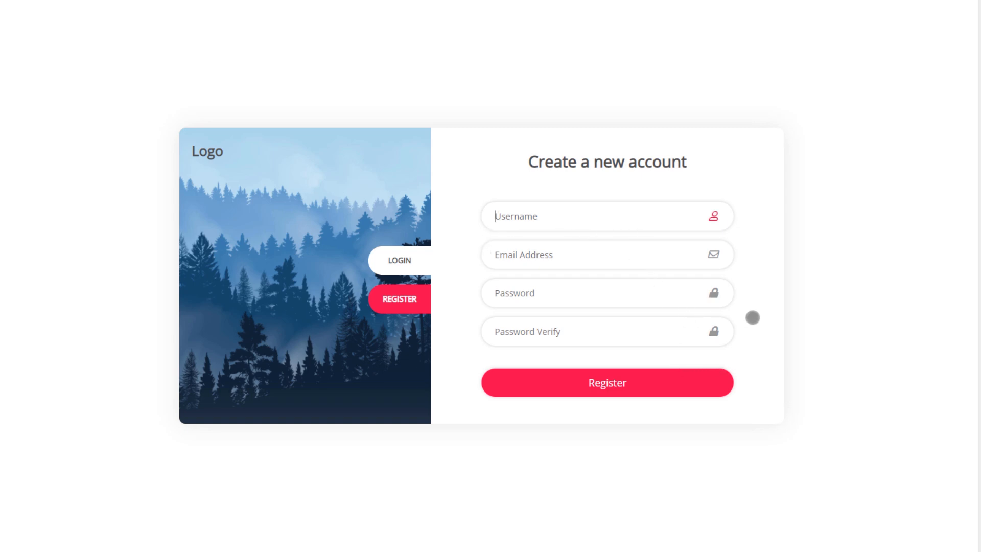
type("admin")
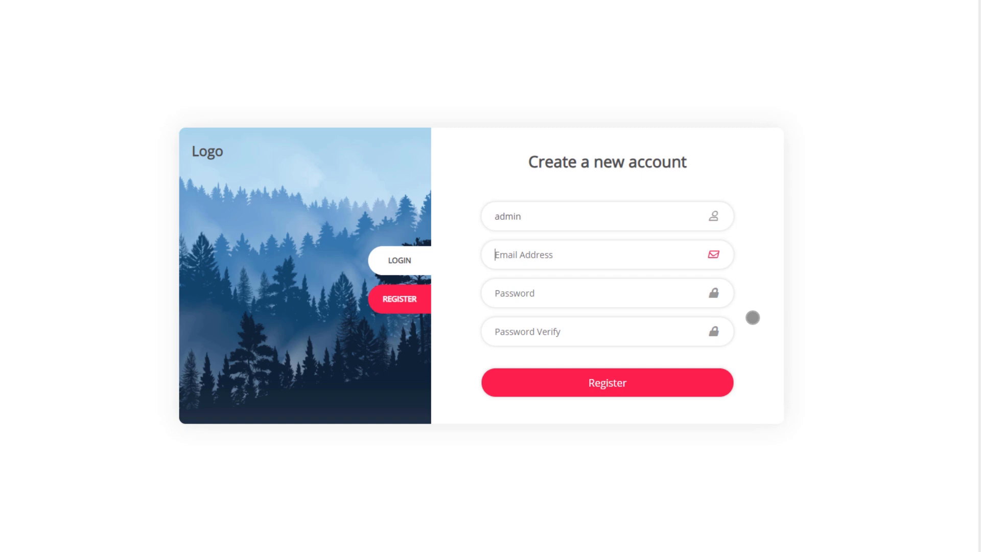
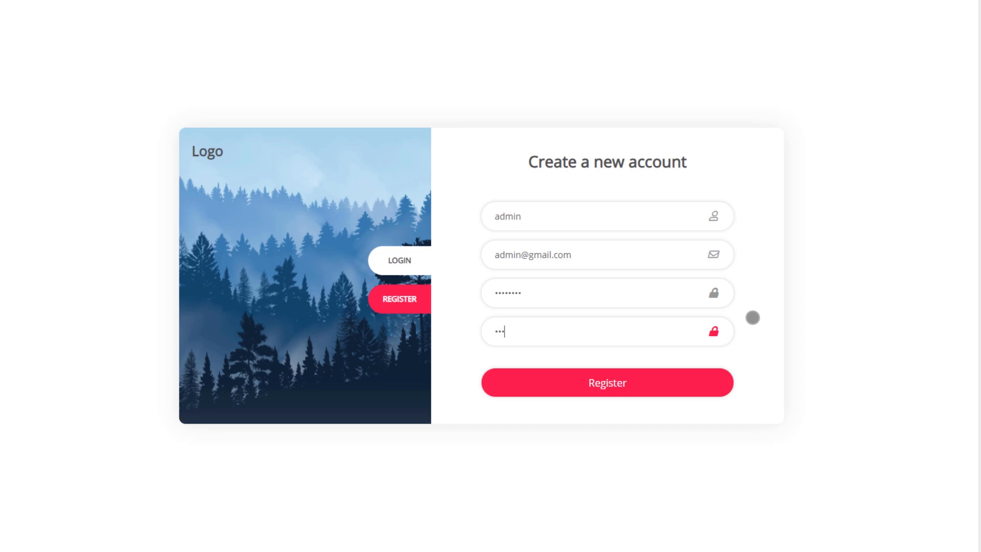
type("•••••")
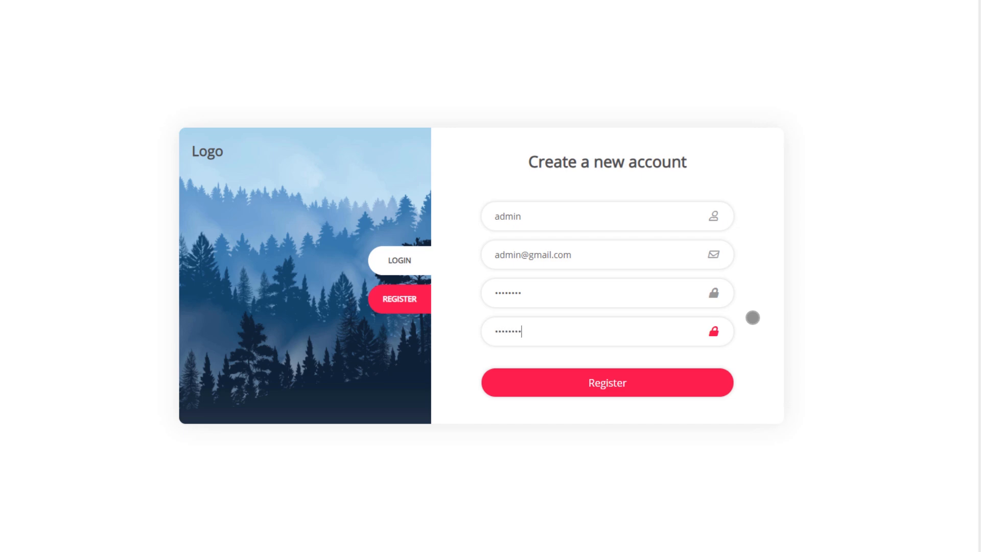
left_click(607, 383)
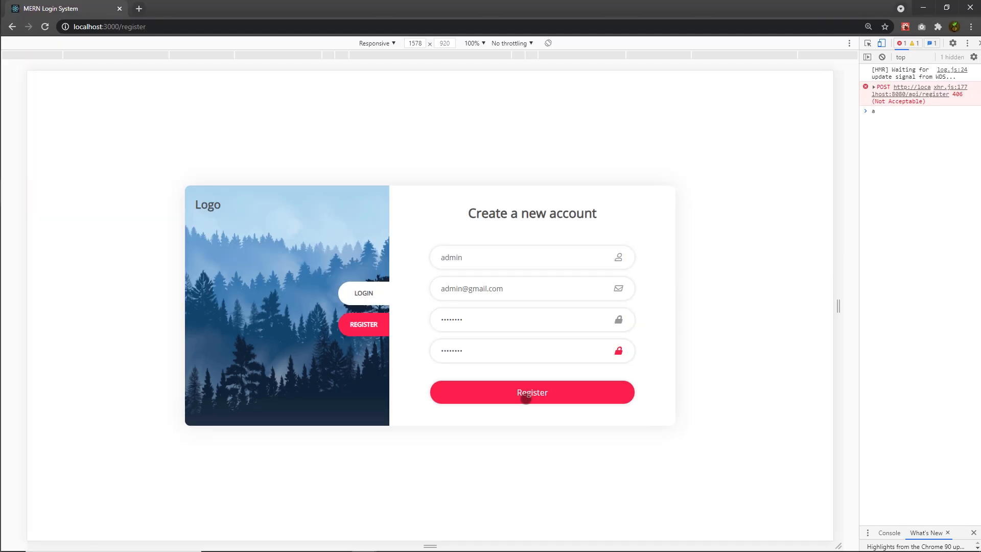
Step: Enter the admin email ending in .com and the password into the sign-in form
left_click(363, 293)
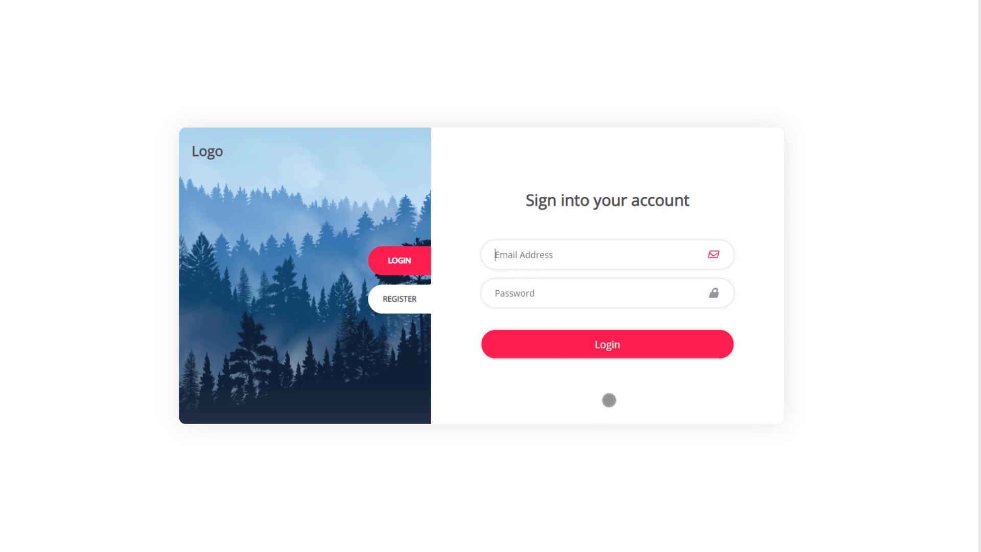
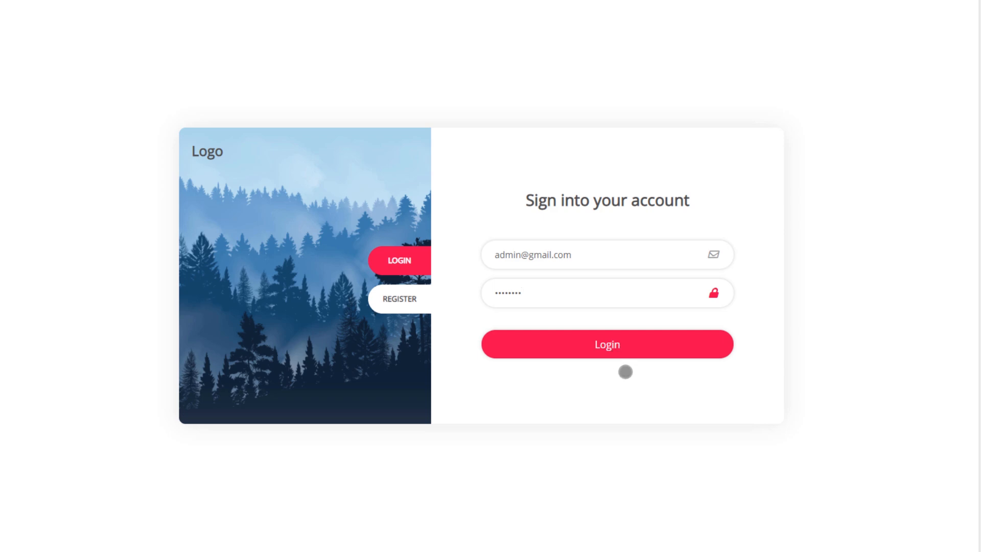
Step: Sign in as admin and land on the Todo Task page
left_click(606, 344)
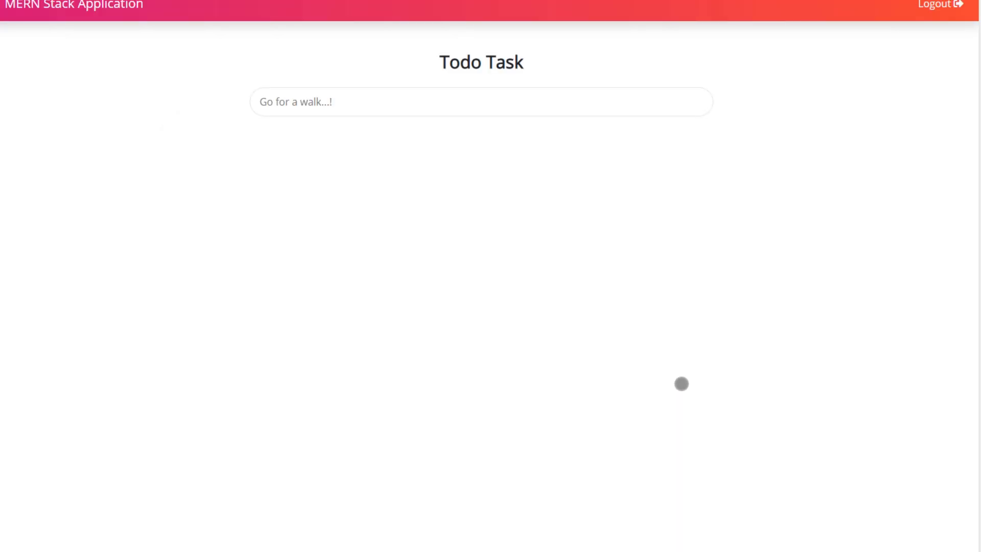
mouse_move(659, 336)
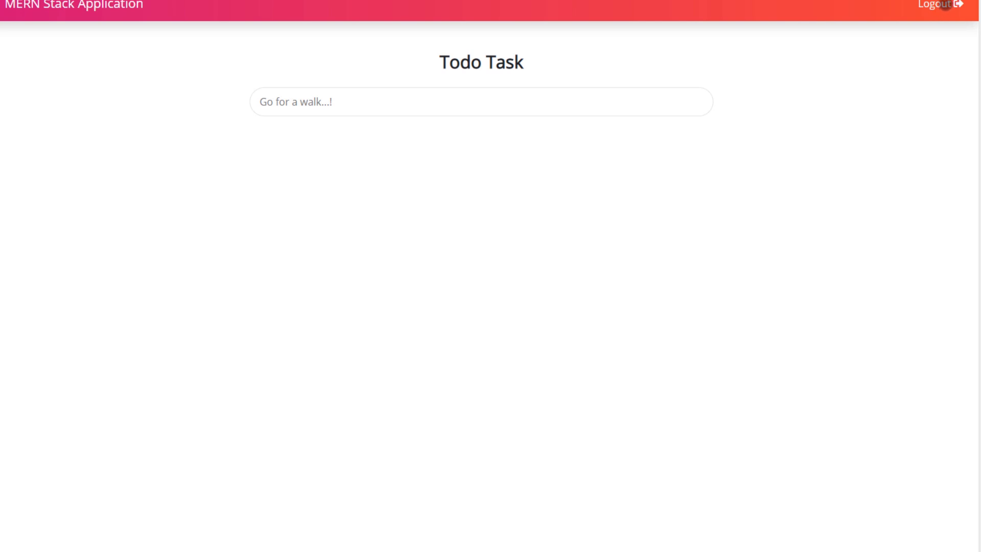
Step: Log out from the header, briefly show REGISTER, and return to the empty sign-in form
left_click(932, 4)
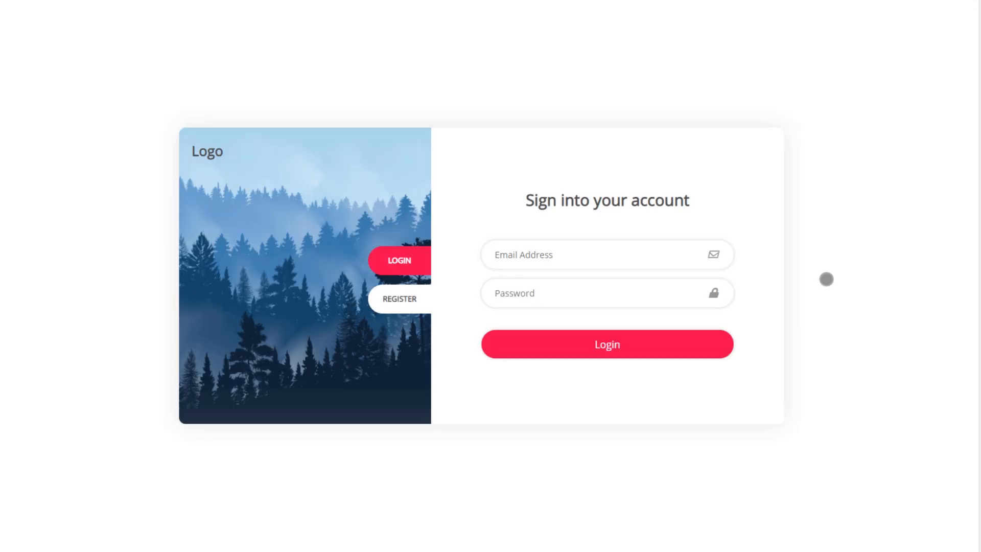
mouse_move(865, 454)
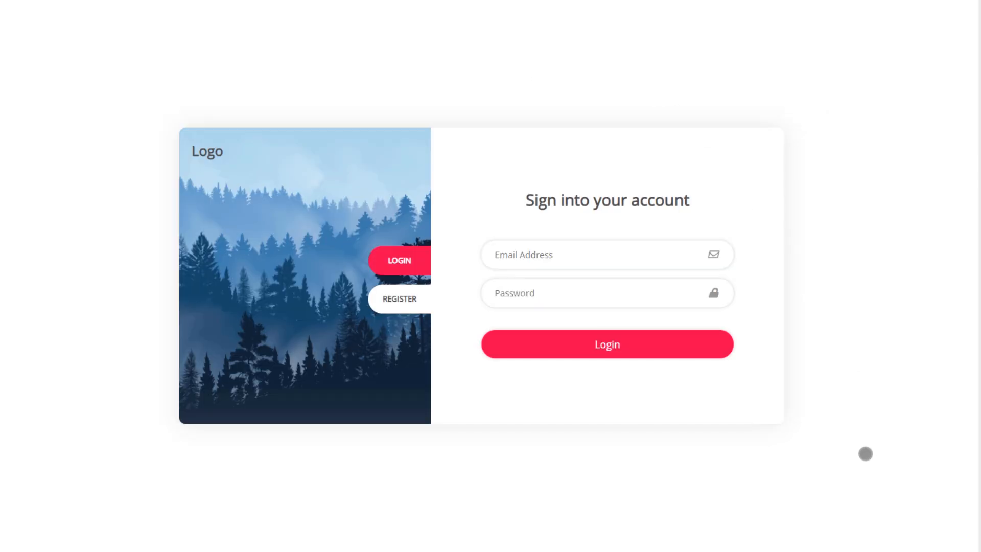
mouse_move(180, 439)
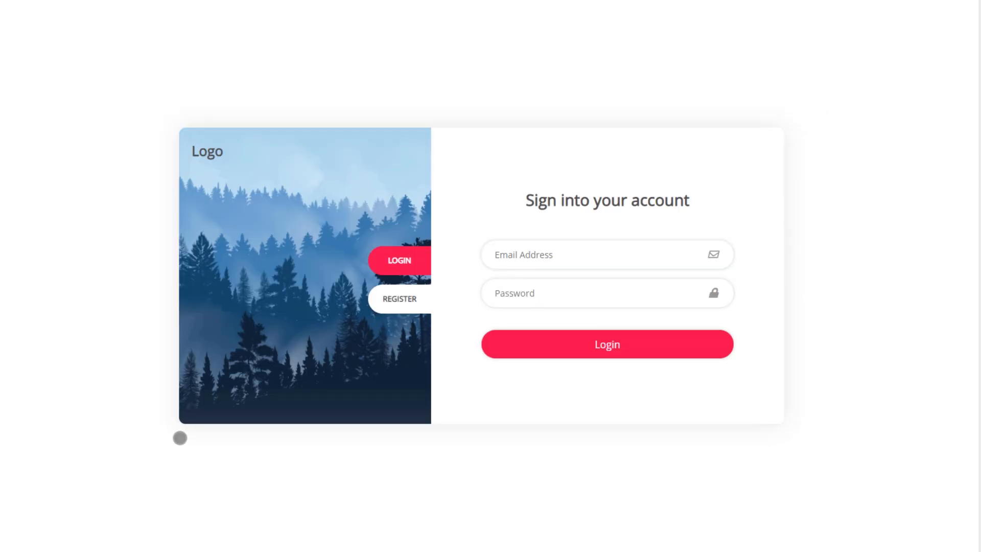
left_click(399, 298)
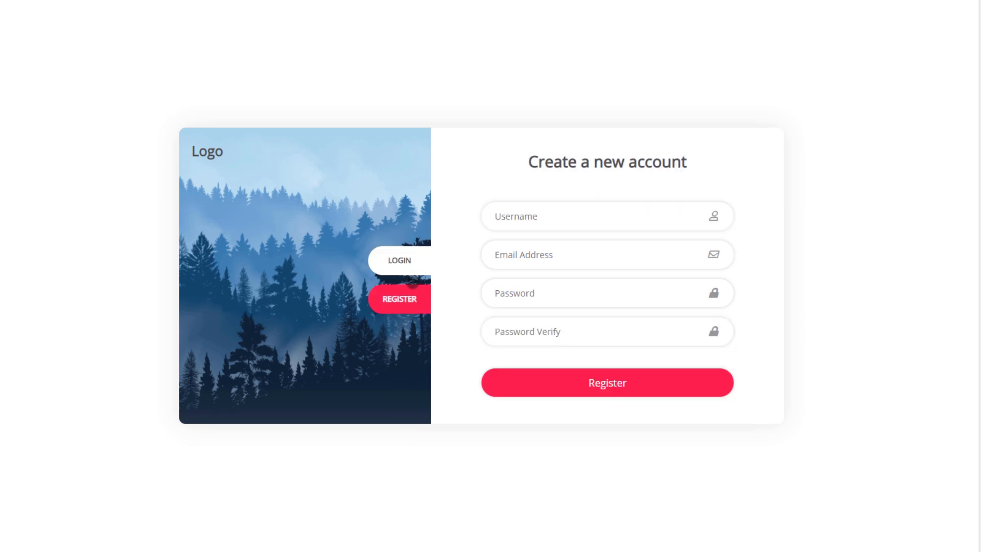
left_click(400, 261)
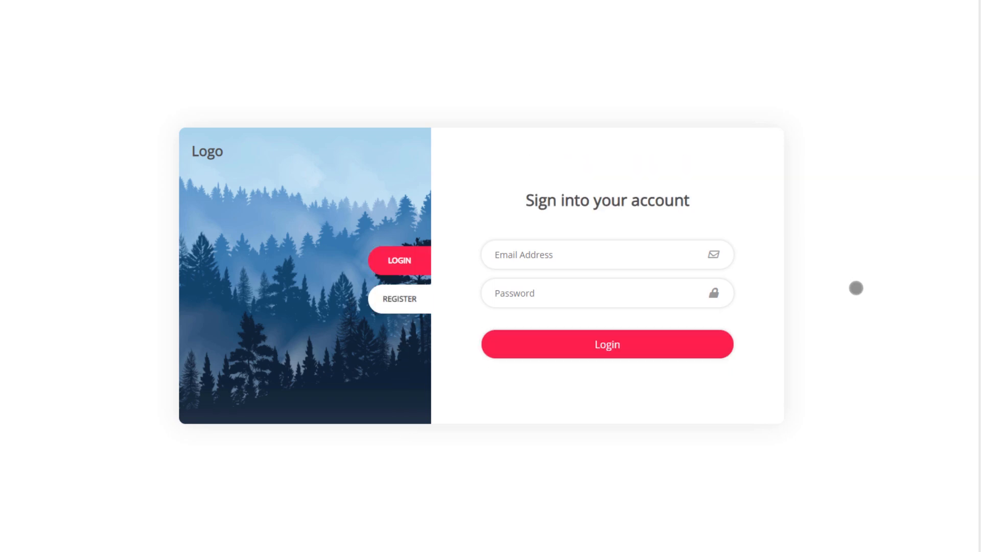
mouse_move(841, 170)
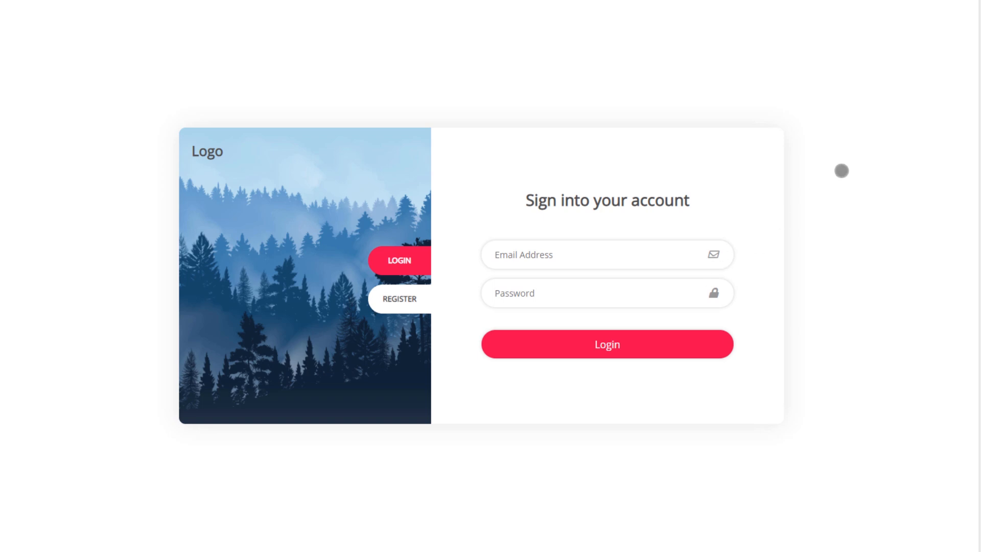